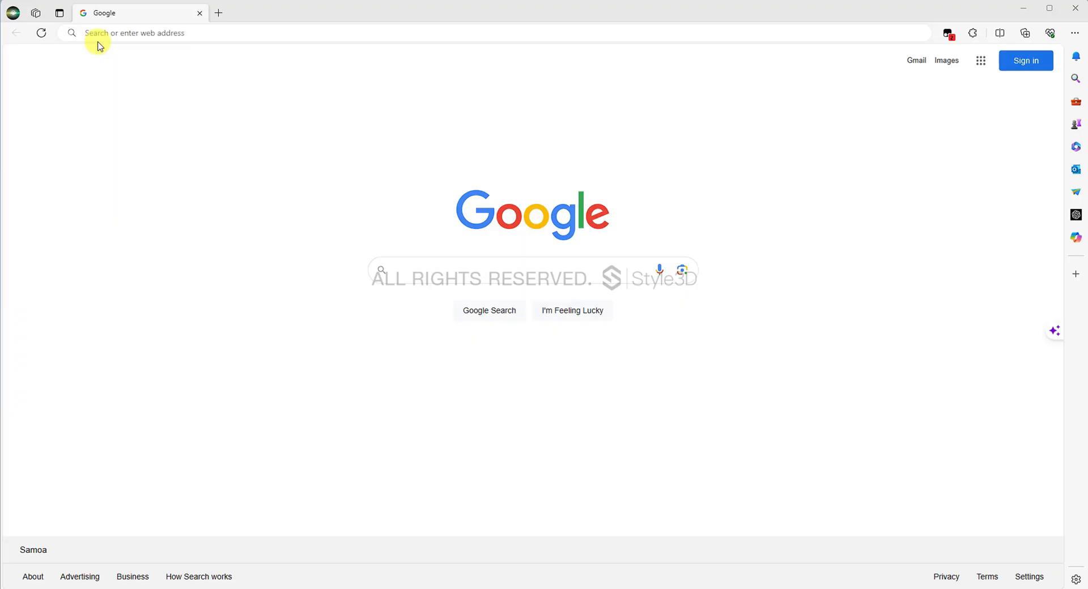
# Step: Load atelier.style3d.com in the Edge address bar
pyautogui.click(97, 32)
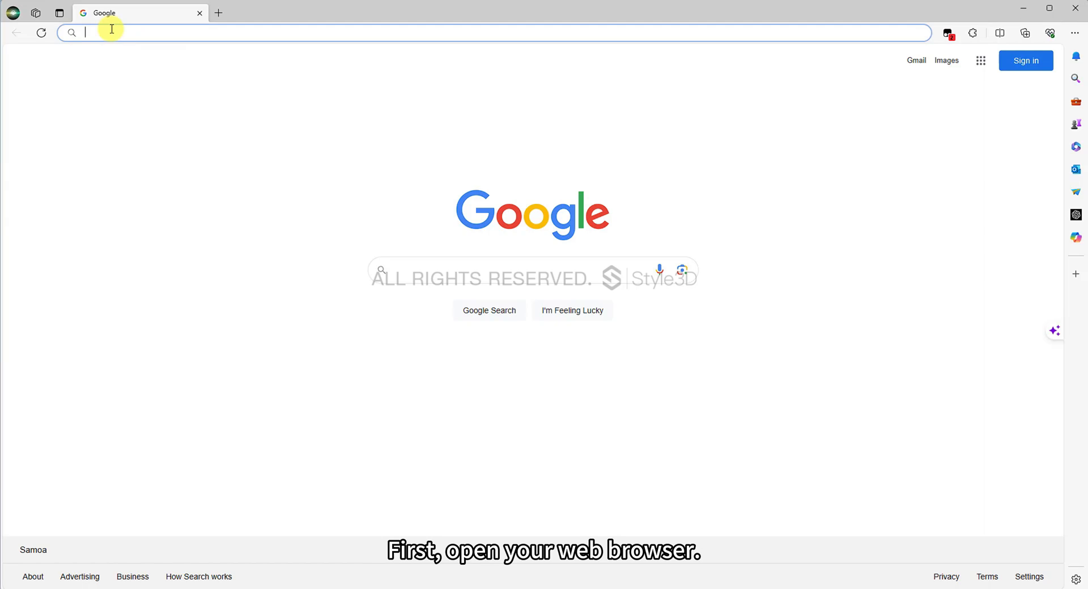
pyautogui.write('atelier.style3d.com/en/home')
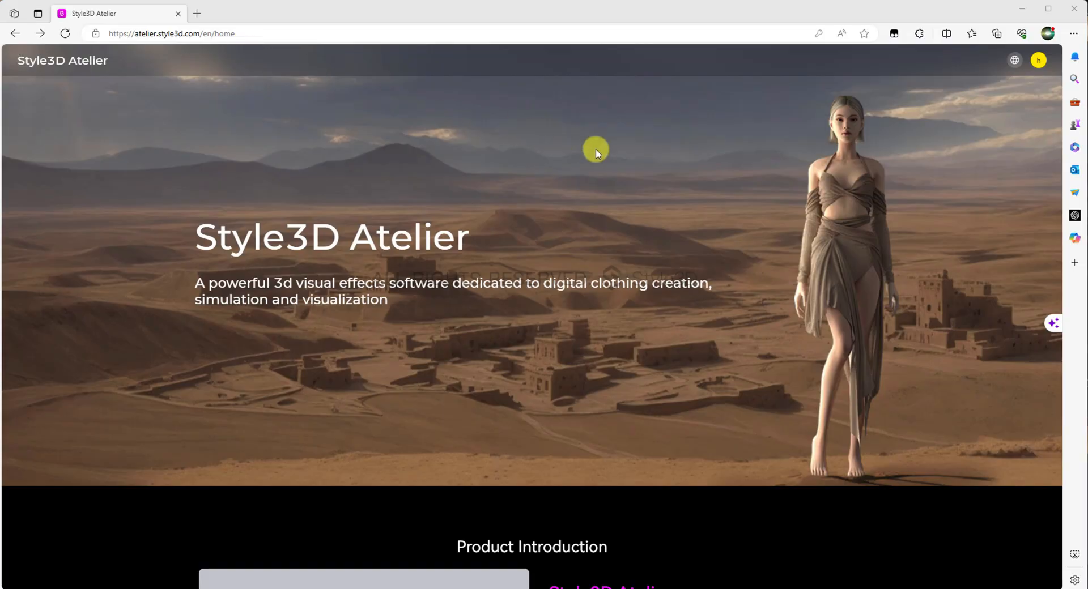
# Step: Download the free 30-day trial installer from the banner at the page bottom
pyautogui.scroll(-3)
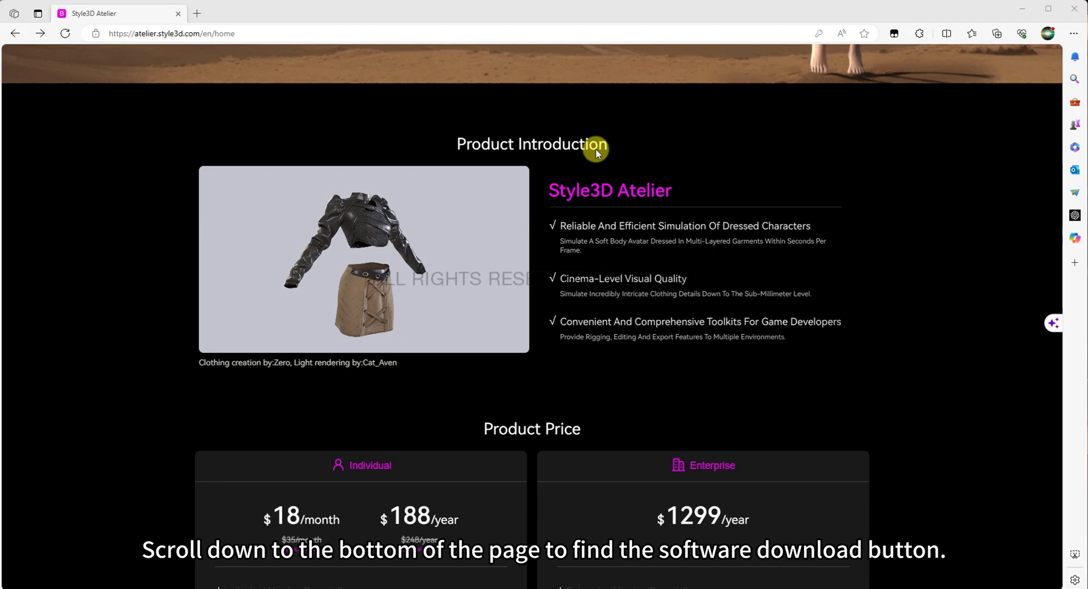
pyautogui.scroll(-3)
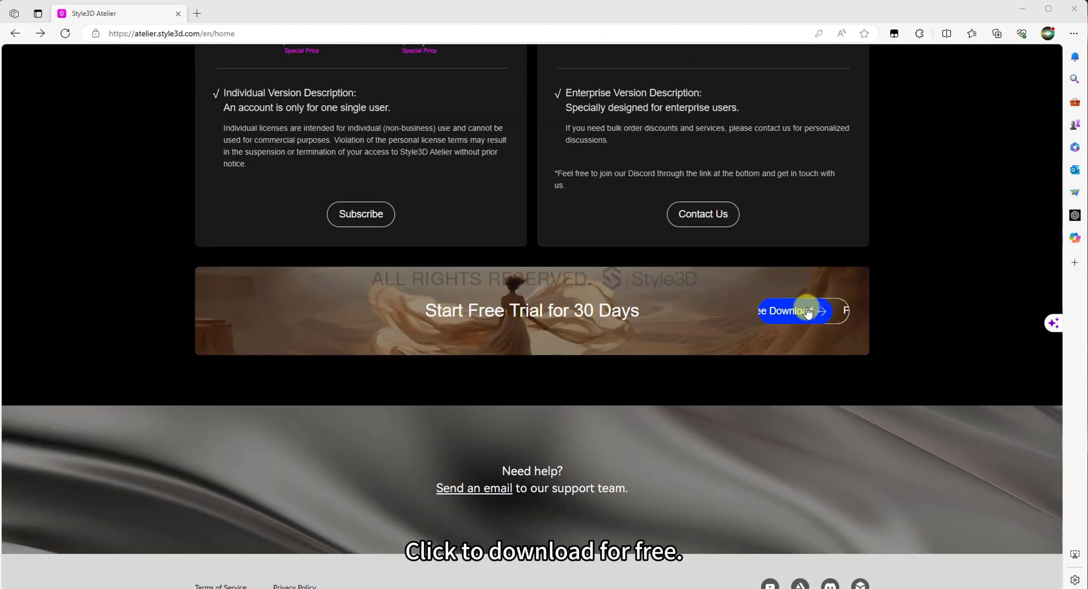
pyautogui.click(794, 311)
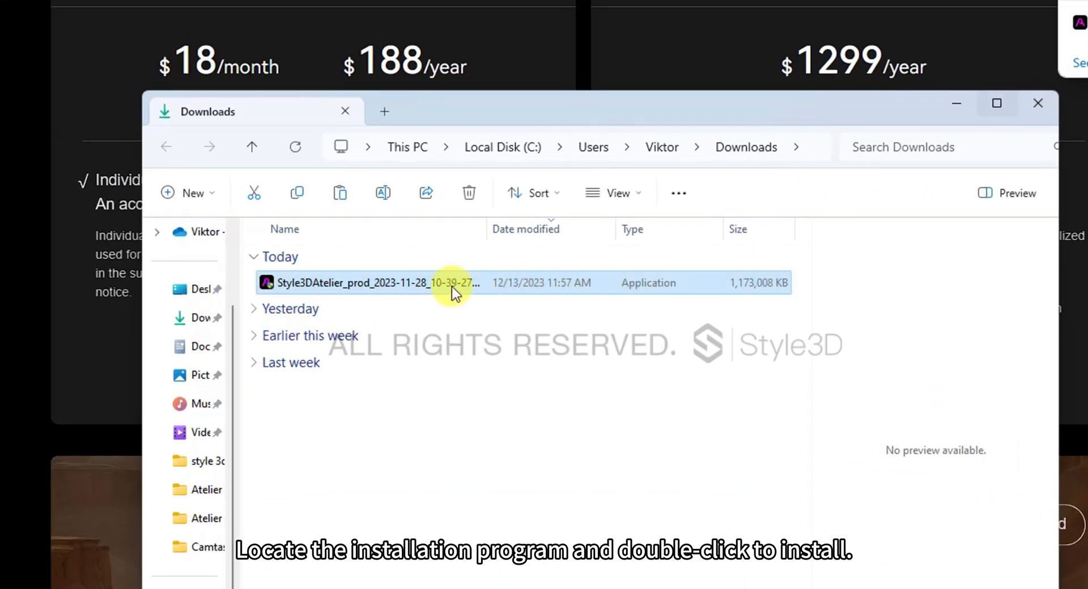
# Step: Run the installer with custom install to E:\Program Files, then launch Style3D Atelier
pyautogui.doubleClick(378, 282)
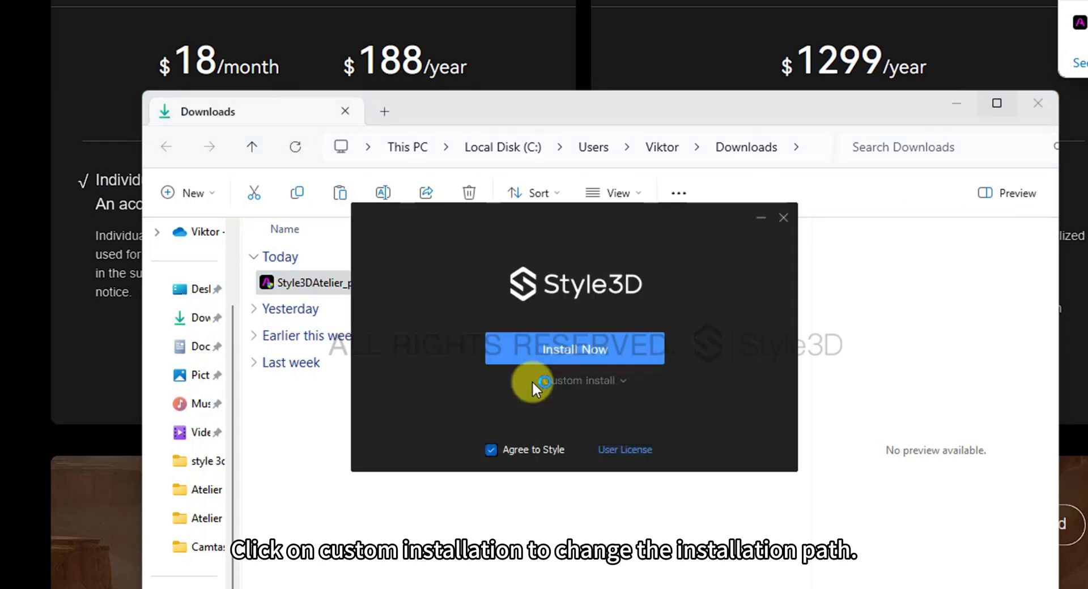
pyautogui.click(582, 380)
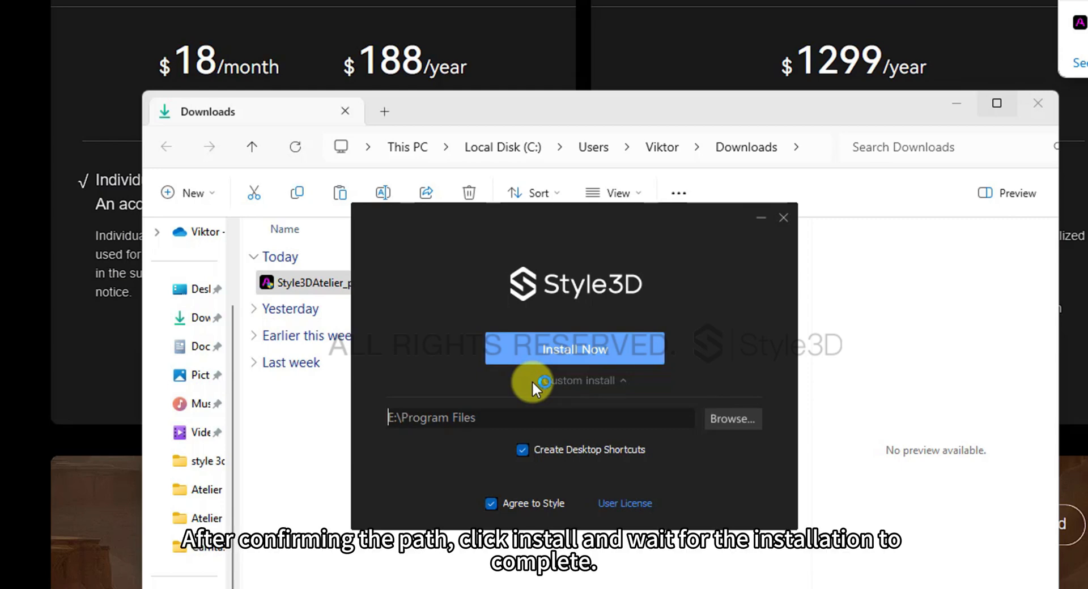
pyautogui.click(574, 348)
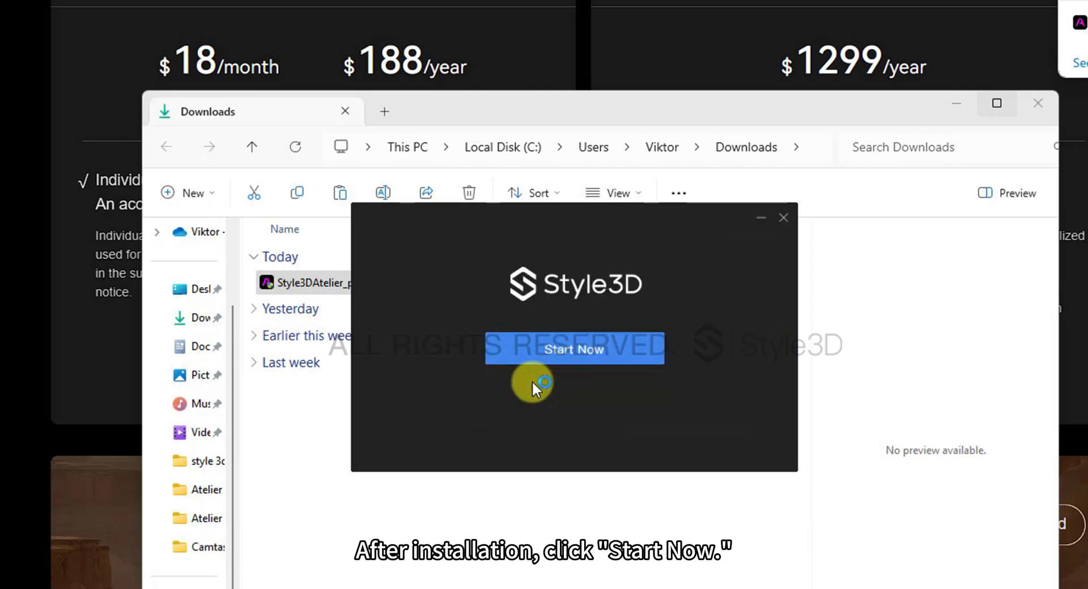
pyautogui.click(574, 349)
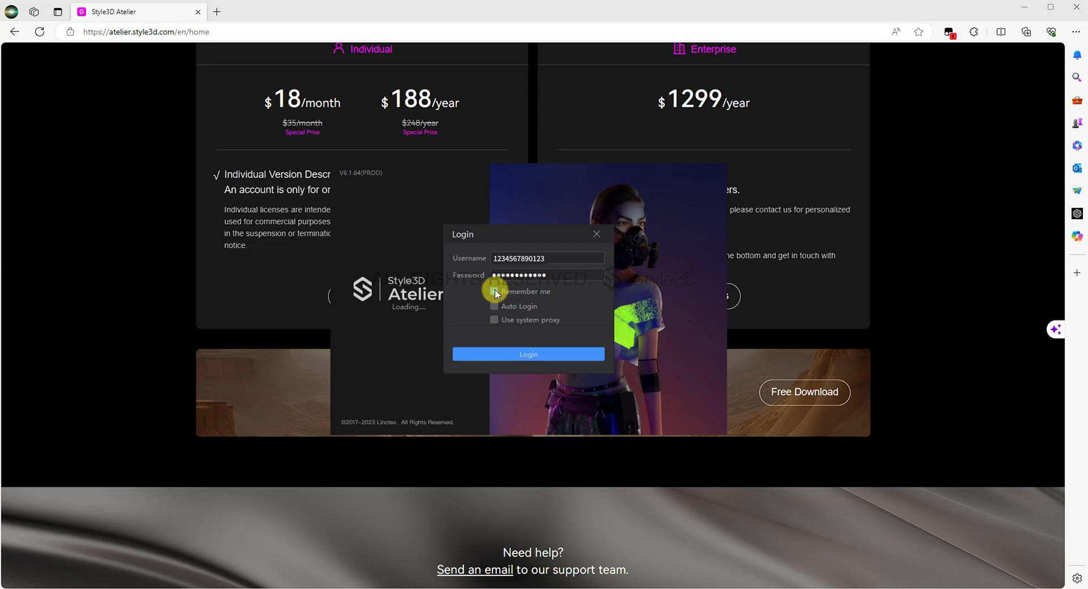
# Step: Tick Remember me and toggle the Auto Login checkbox in the Login dialog
pyautogui.click(495, 291)
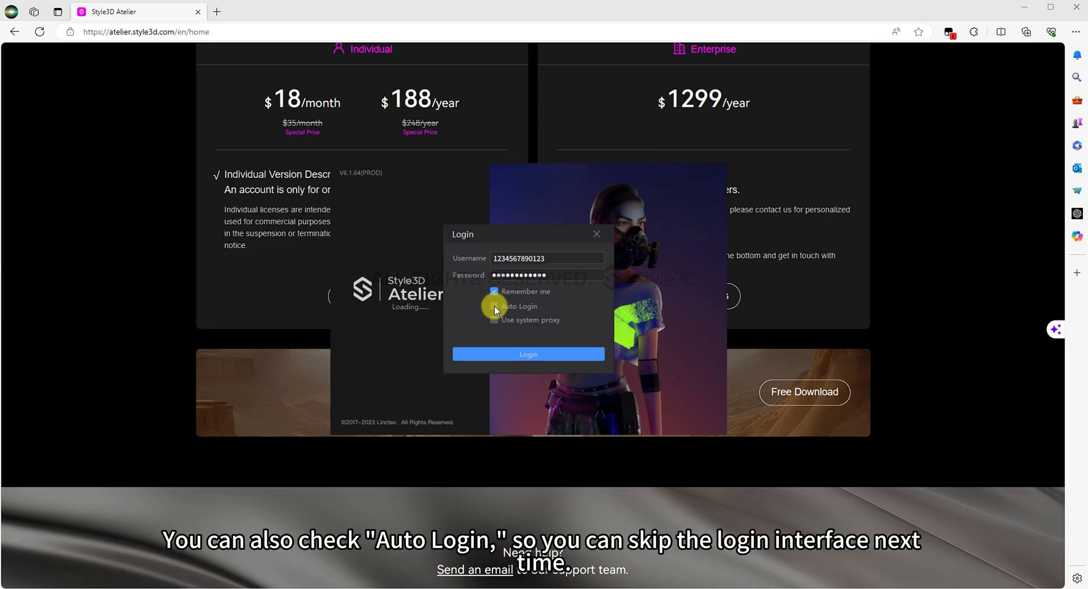
pyautogui.click(494, 306)
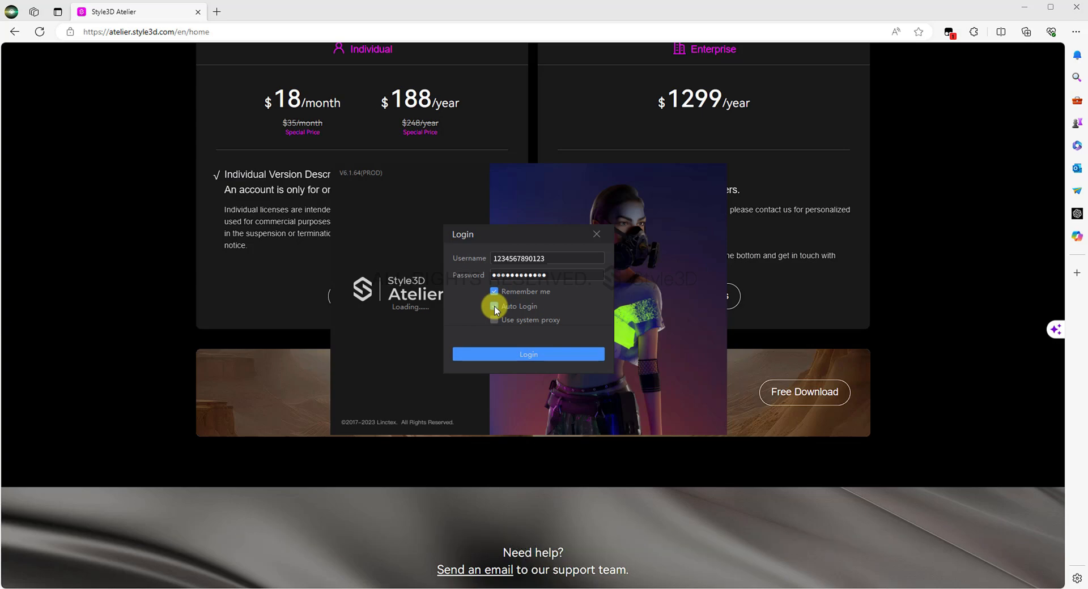
pyautogui.click(528, 354)
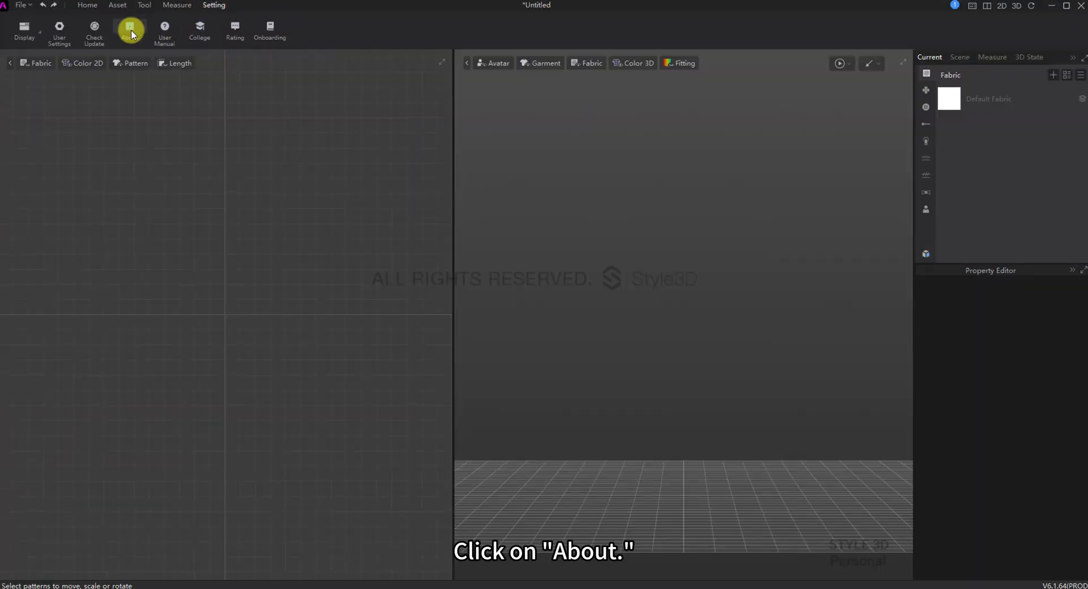
# Step: Start the Onboarding guide from Setting > About
pyautogui.click(129, 31)
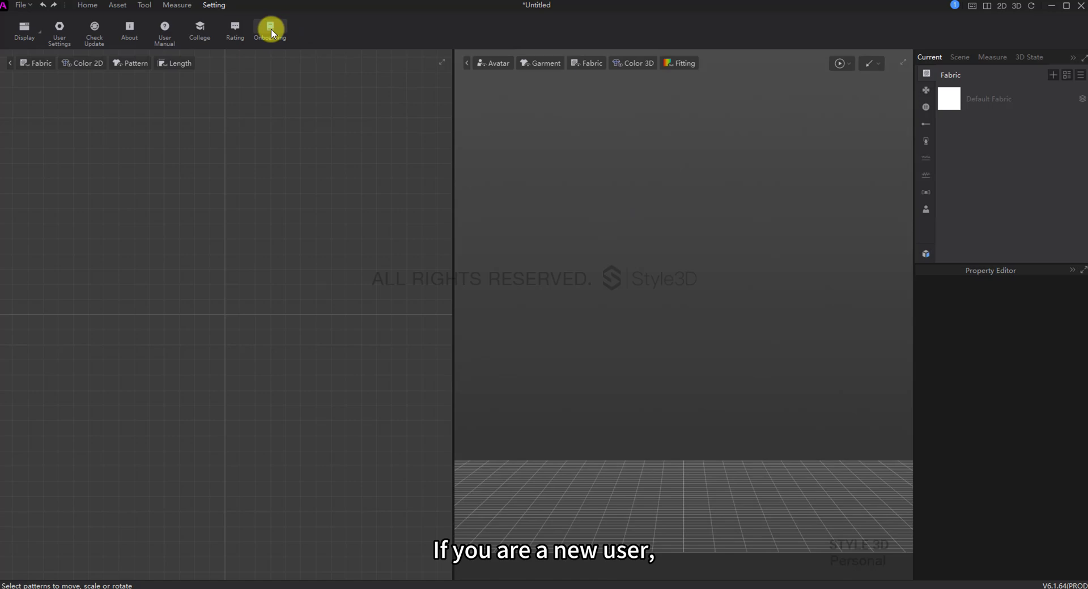
pyautogui.click(270, 29)
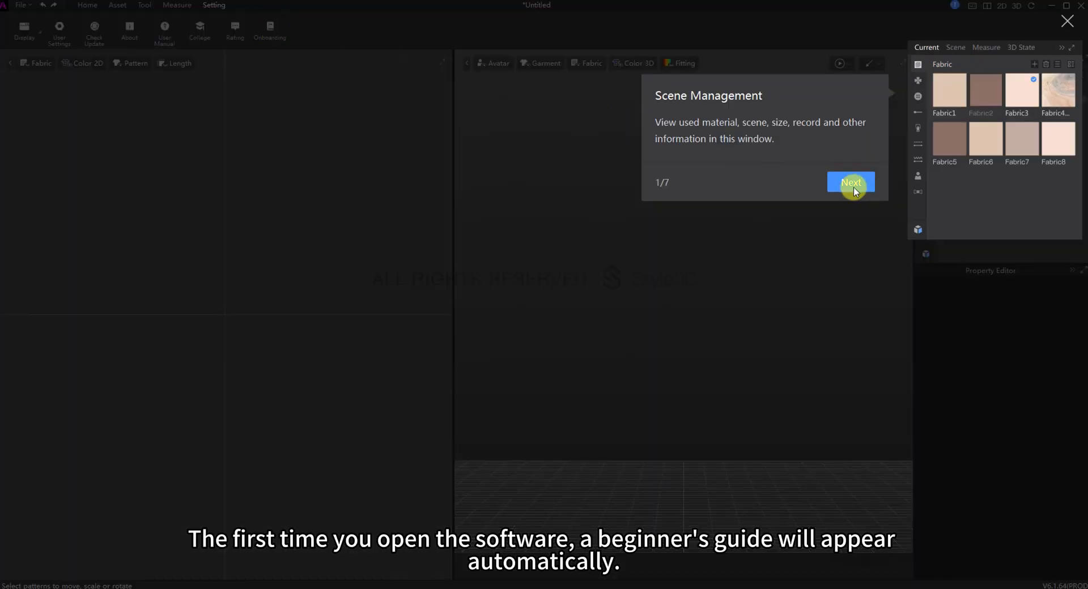
# Step: Advance through the onboarding tips: 2D Window, mouse controls, up to the property editor
pyautogui.click(851, 182)
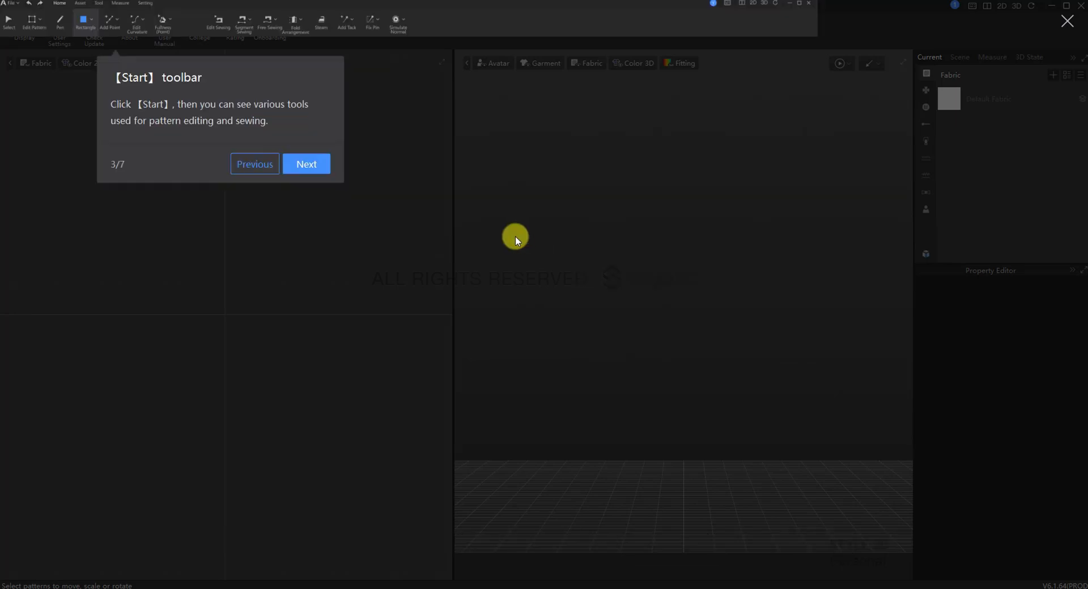
pyautogui.click(306, 164)
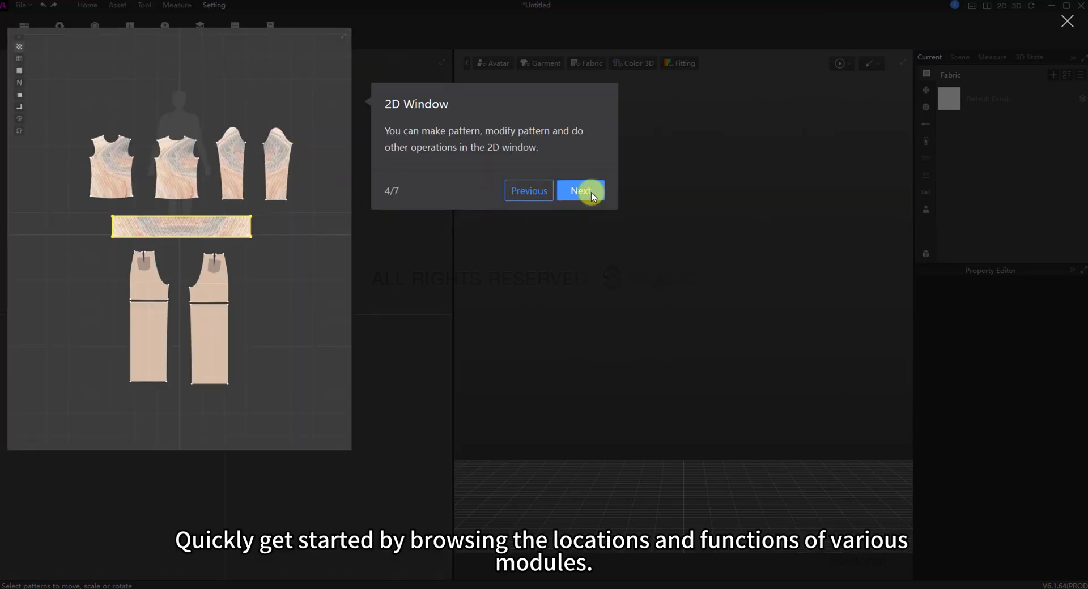
pyautogui.click(580, 191)
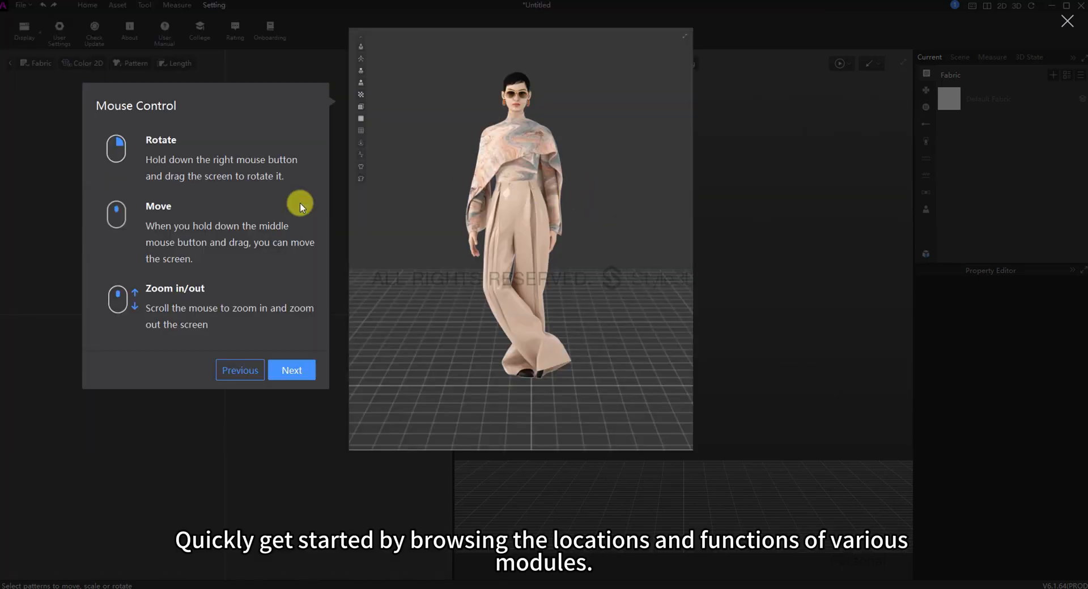
pyautogui.click(291, 370)
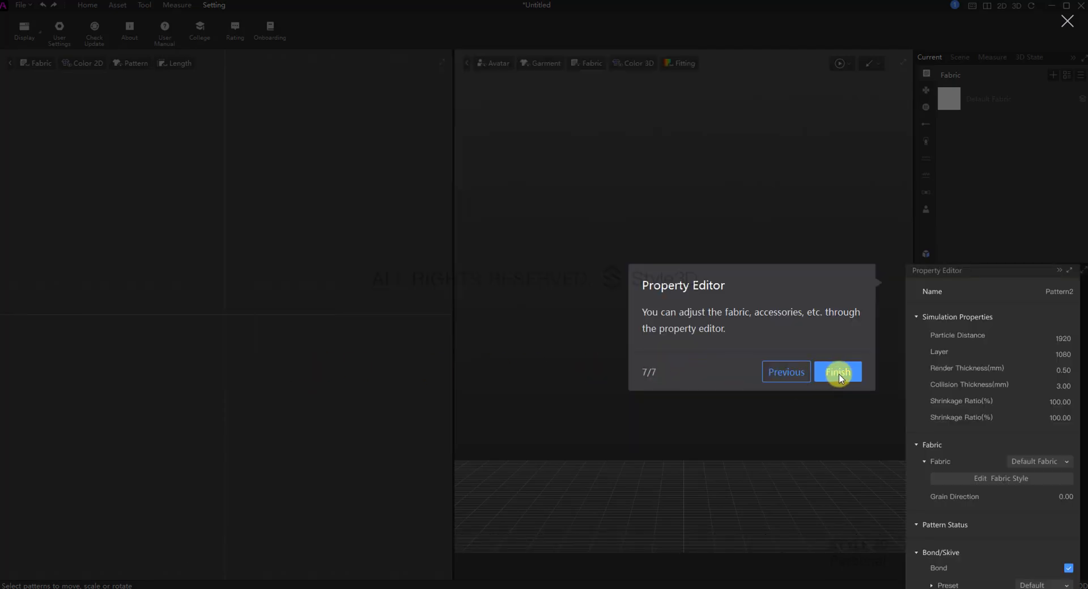